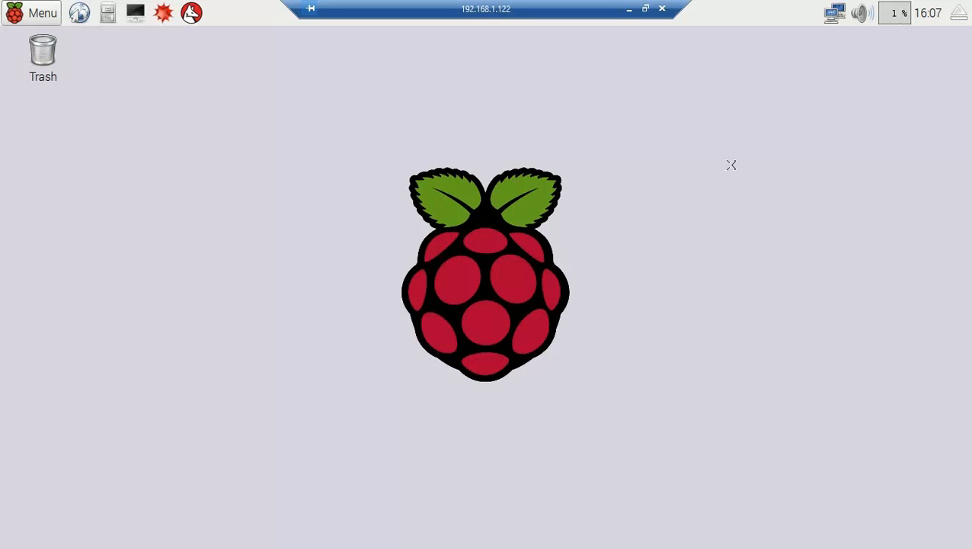
{"action": "mouse_move", "coordinate": [875, 149]}
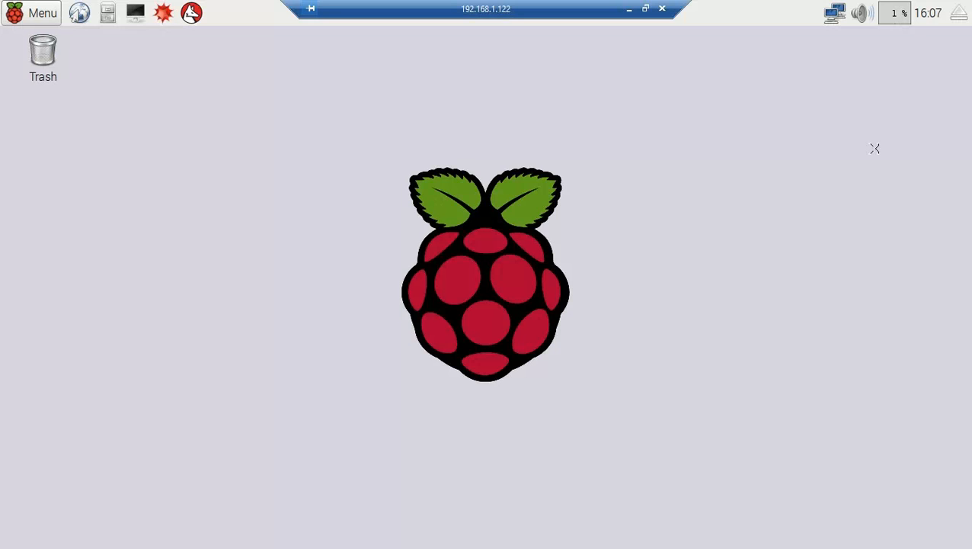
{"action": "mouse_move", "coordinate": [98, 33]}
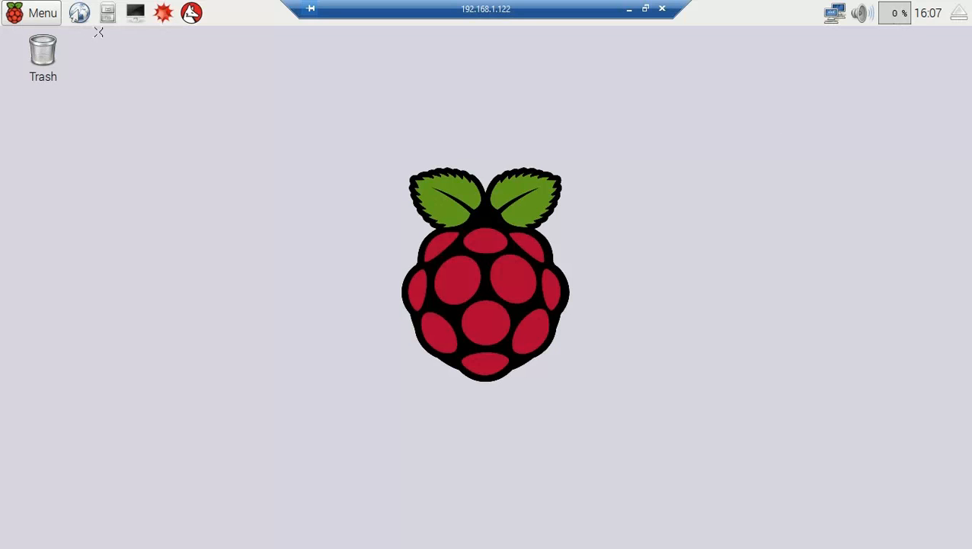
Launch Scratch from the Raspberry Pi applications menu under Programming
{"action": "left_click", "coordinate": [32, 12]}
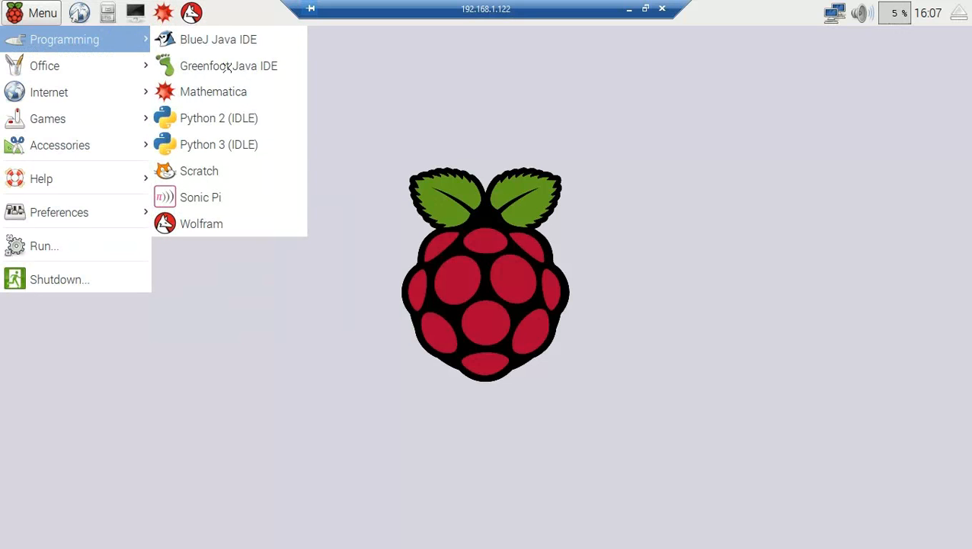
{"action": "left_click", "coordinate": [244, 181]}
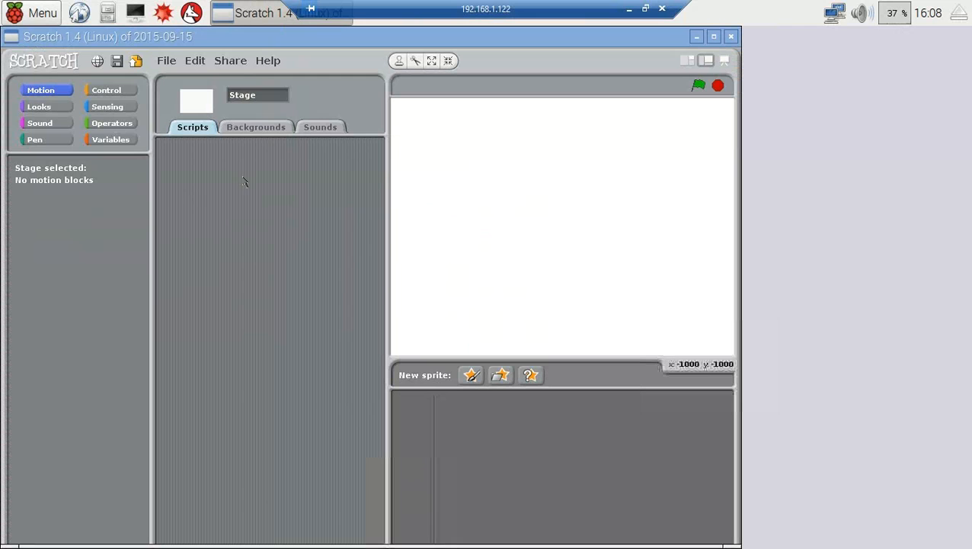
Load the '3 brightness change 3 waits' project from the Scratch Projects folder
{"action": "left_click", "coordinate": [471, 374]}
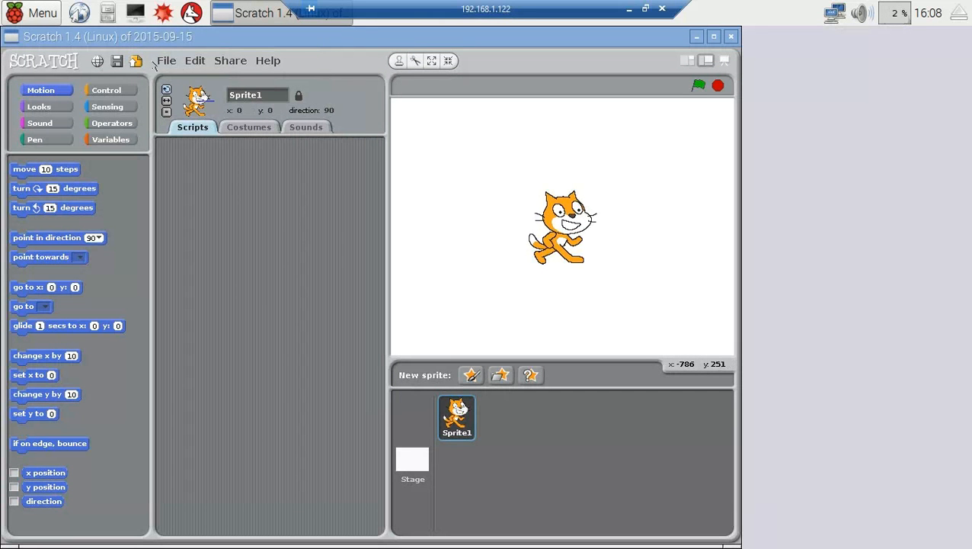
{"action": "left_click", "coordinate": [166, 61]}
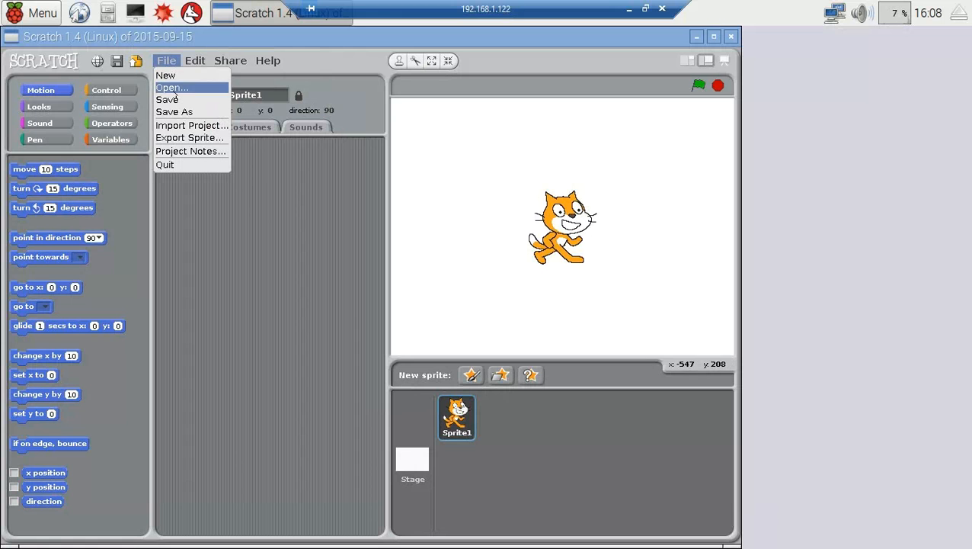
{"action": "left_click", "coordinate": [171, 87]}
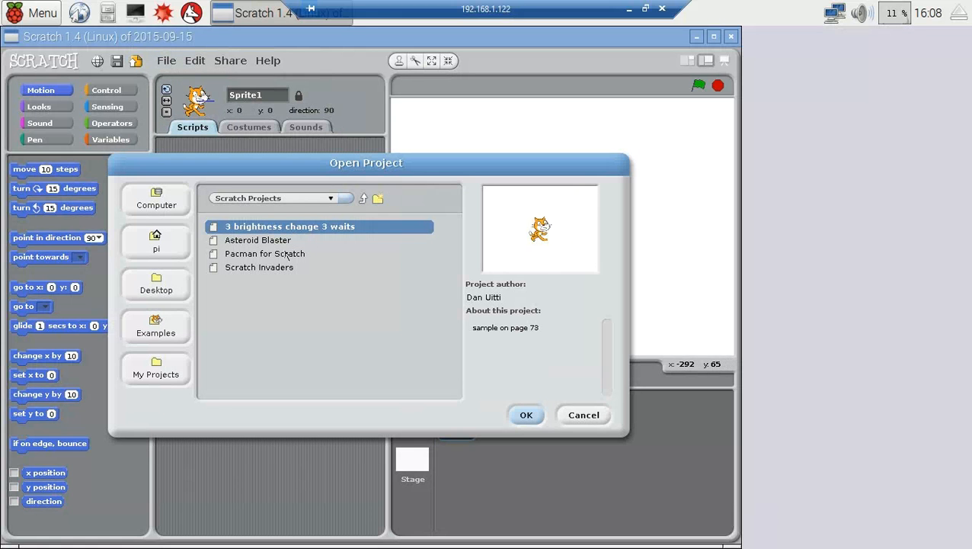
{"action": "mouse_move", "coordinate": [281, 243]}
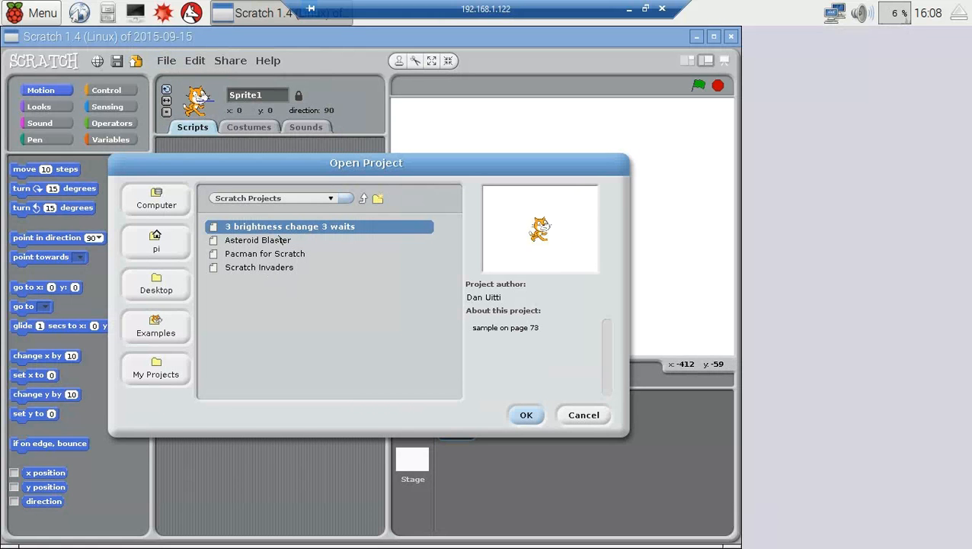
{"action": "mouse_move", "coordinate": [390, 299]}
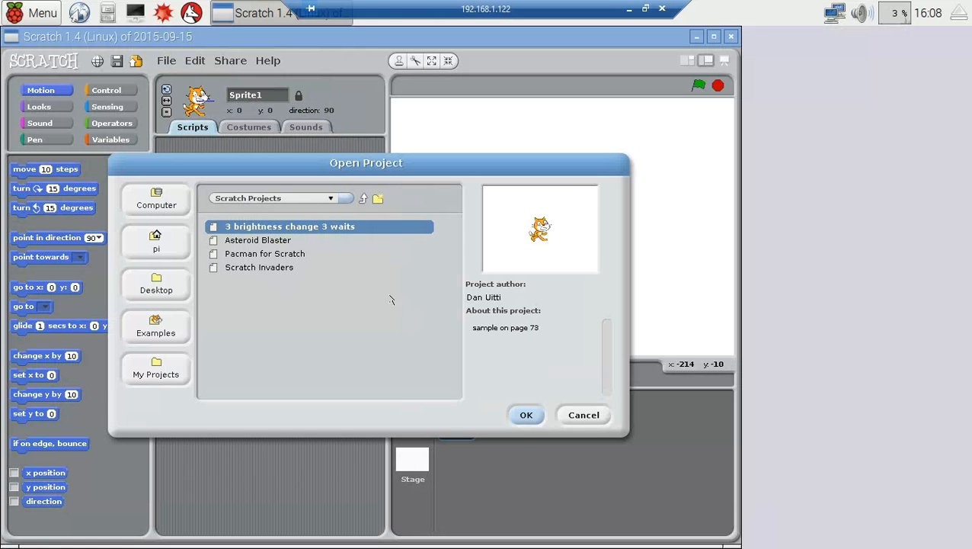
{"action": "left_click", "coordinate": [526, 415]}
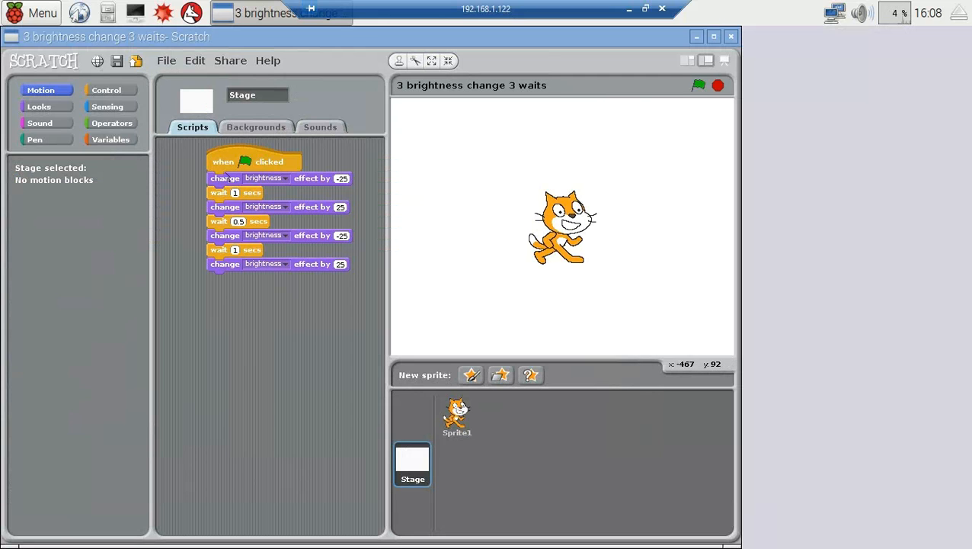
{"action": "mouse_move", "coordinate": [238, 296]}
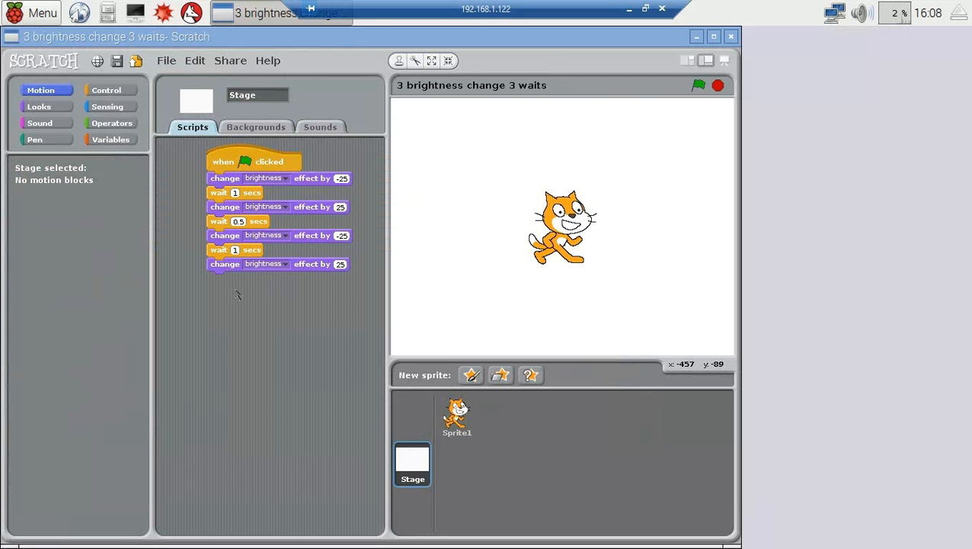
{"action": "mouse_move", "coordinate": [205, 335]}
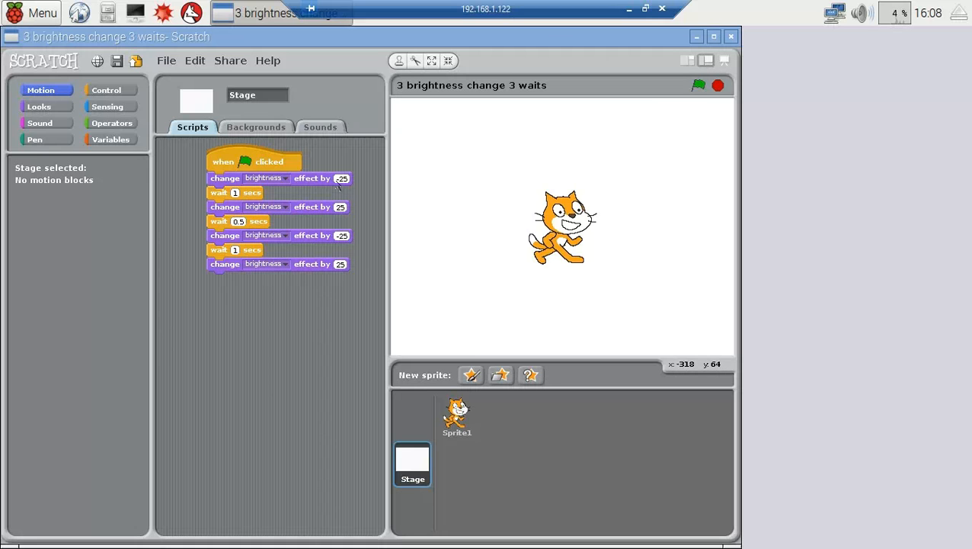
{"action": "mouse_move", "coordinate": [248, 199]}
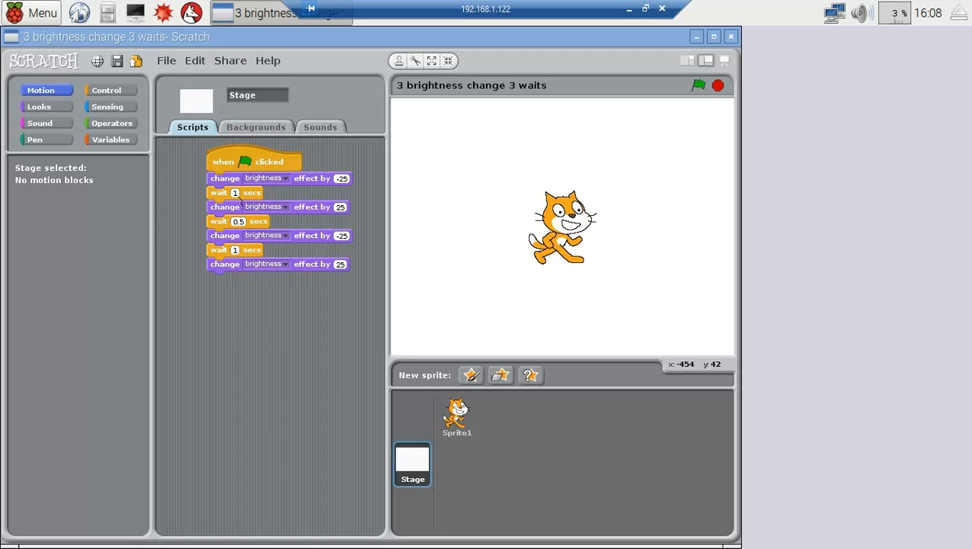
{"action": "mouse_move", "coordinate": [321, 213]}
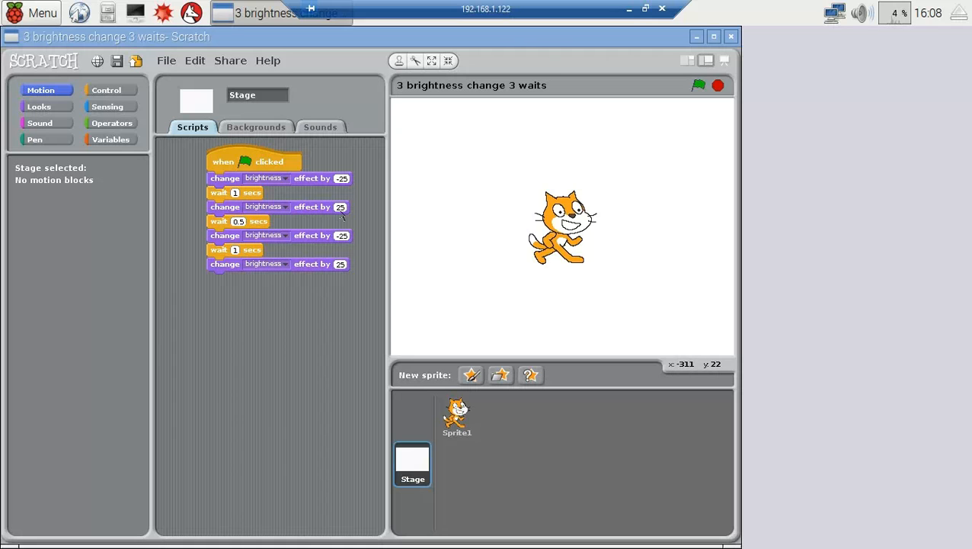
{"action": "mouse_move", "coordinate": [288, 236]}
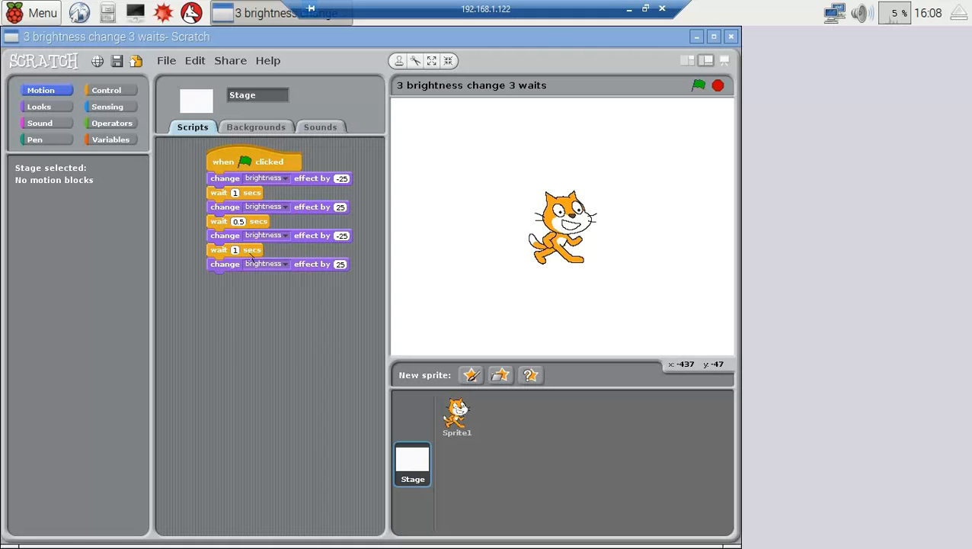
{"action": "mouse_move", "coordinate": [549, 259]}
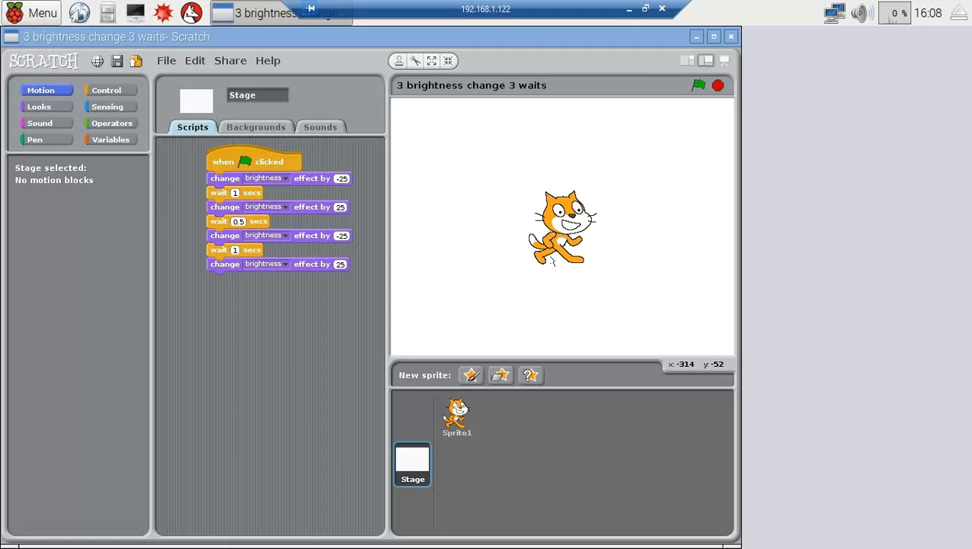
{"action": "mouse_move", "coordinate": [719, 168]}
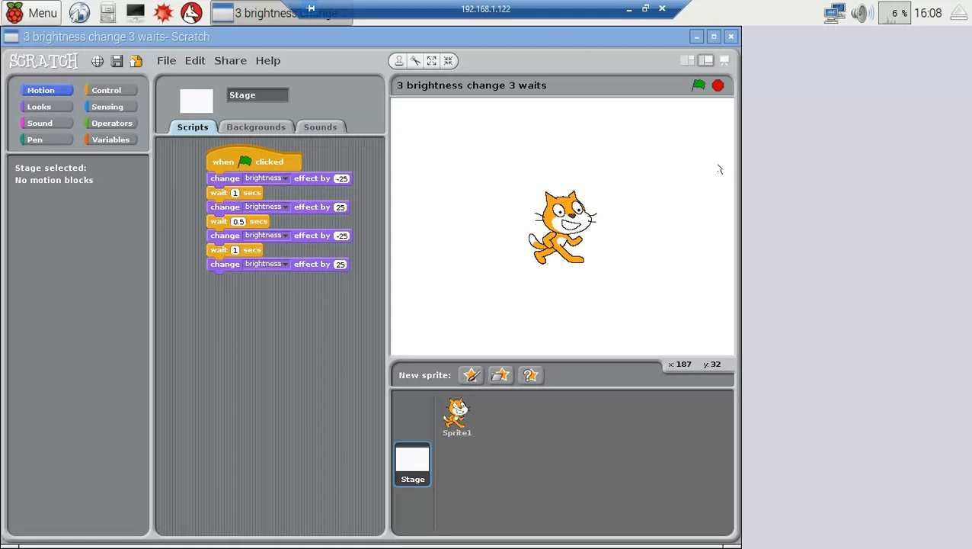
{"action": "mouse_move", "coordinate": [697, 86]}
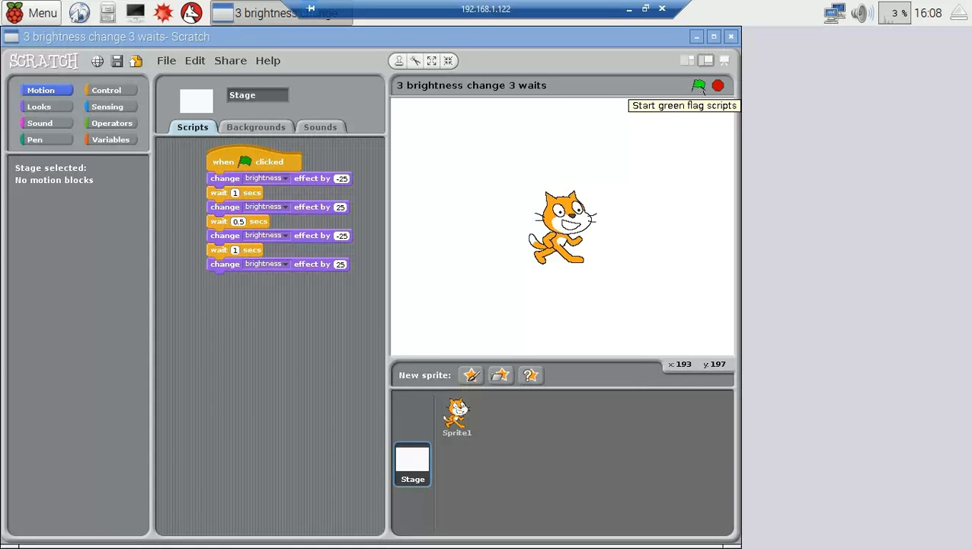
Start the green-flag script so the Stage brightness changes with waits between steps
{"action": "left_click", "coordinate": [698, 86]}
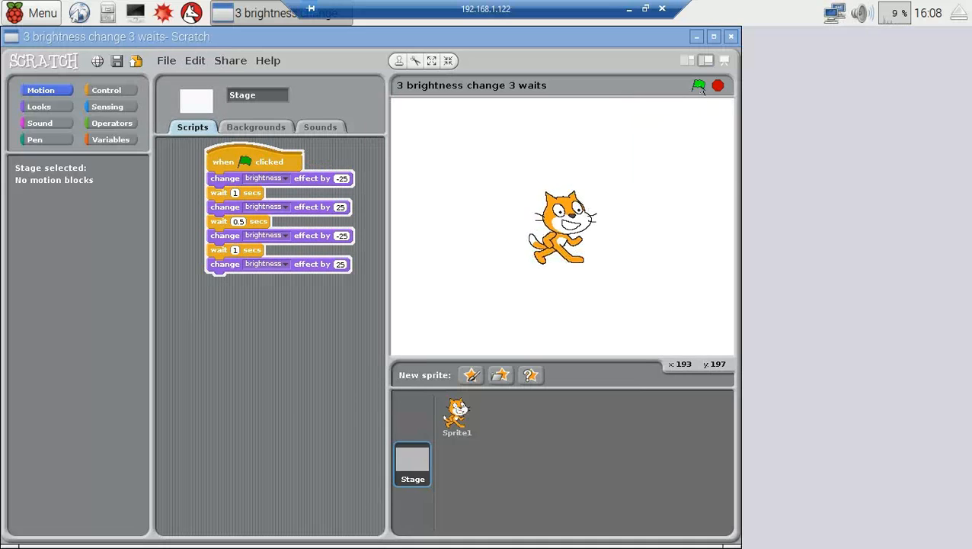
{"action": "left_click", "coordinate": [698, 85]}
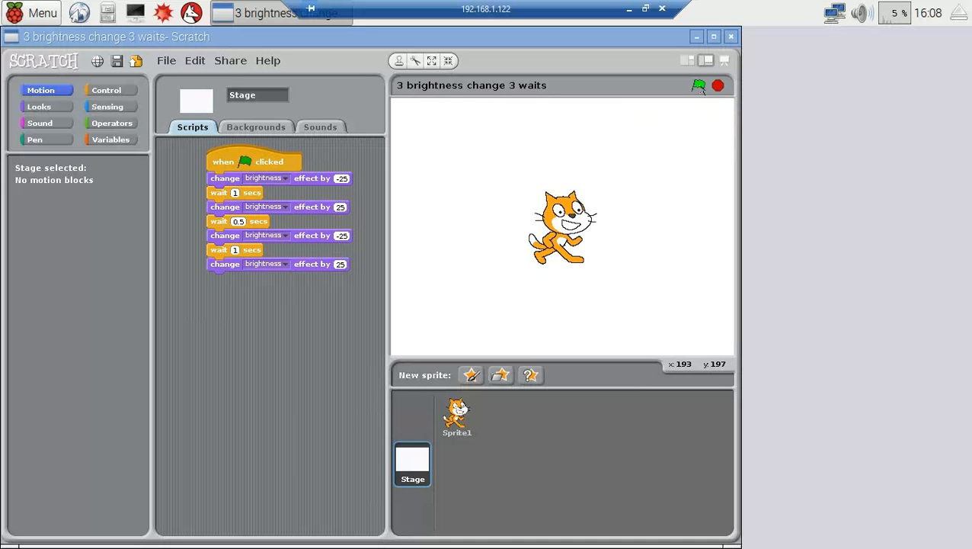